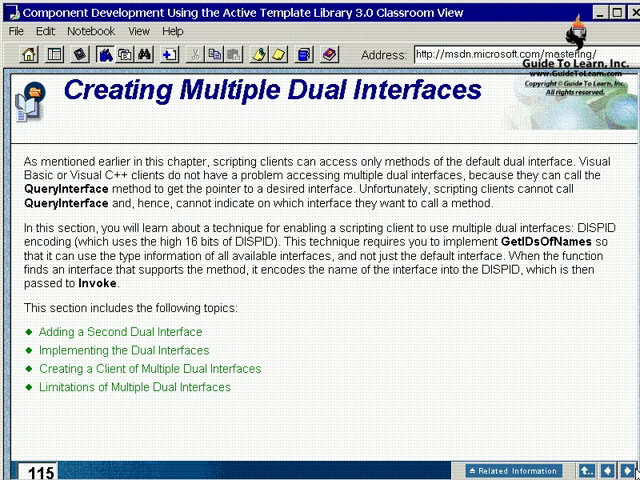
{"action": "mouse_move", "coordinate": [362, 96]}
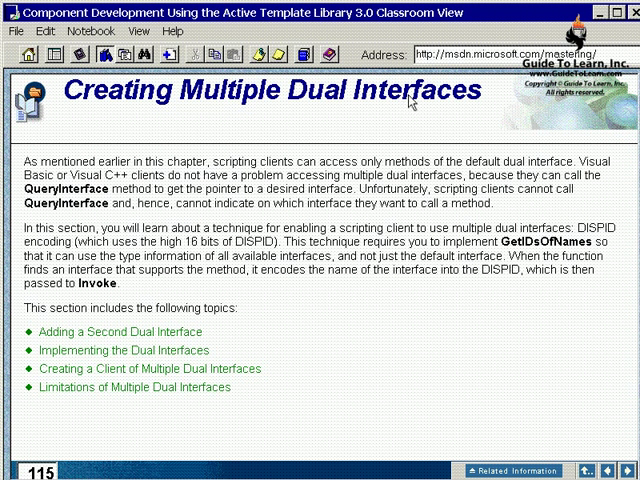
{"action": "mouse_move", "coordinate": [56, 164]}
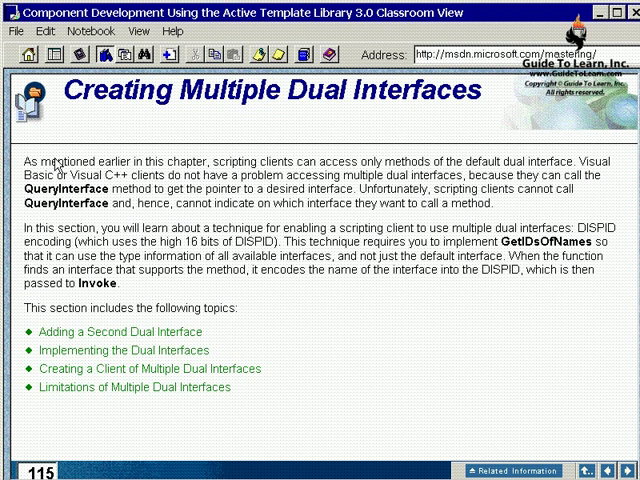
{"action": "mouse_move", "coordinate": [260, 184]}
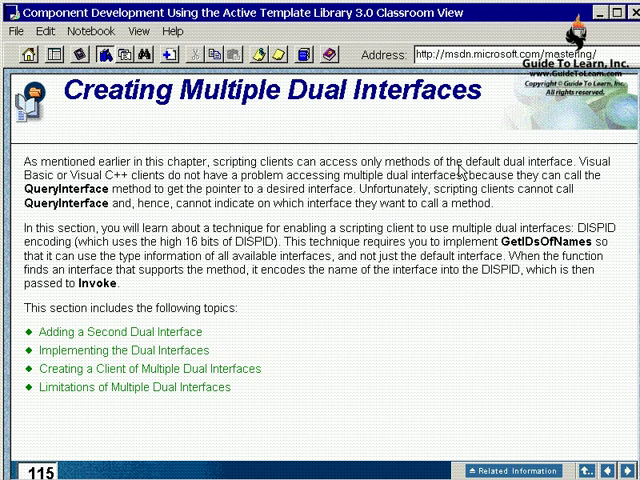
{"action": "mouse_move", "coordinate": [584, 170]}
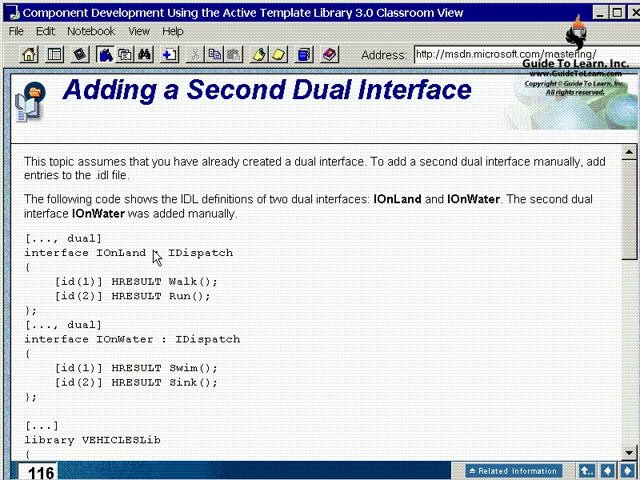
{"action": "mouse_move", "coordinate": [196, 296]}
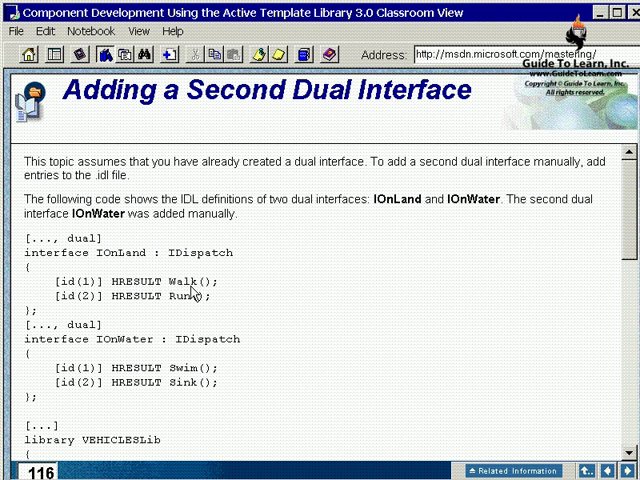
{"action": "mouse_move", "coordinate": [196, 292]}
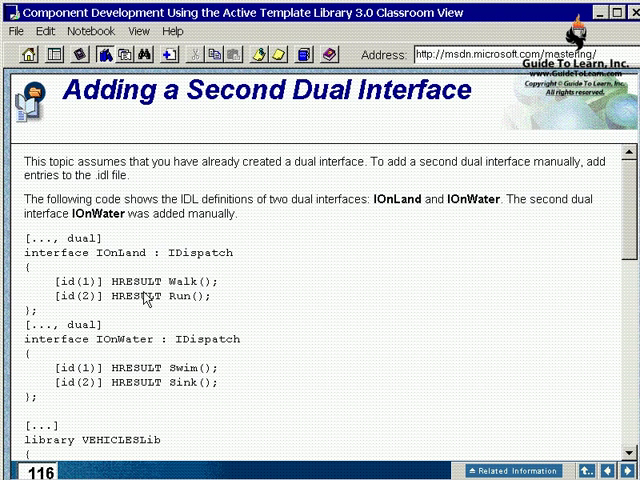
- Highlight a word in the IDL listing and the default keyword in the Amphibious coclass
{"action": "double_click", "coordinate": [40, 252]}
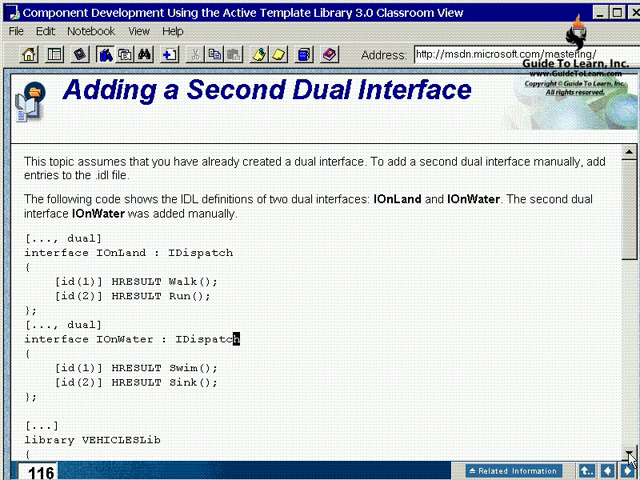
{"action": "scroll", "scroll_direction": "down", "scroll_amount": 3}
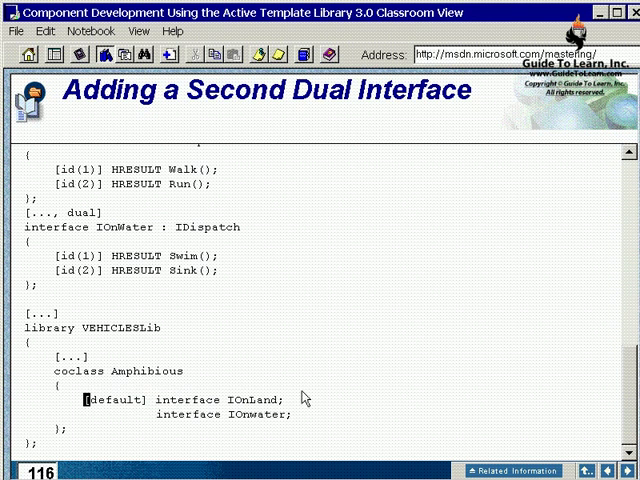
{"action": "double_click", "coordinate": [180, 400]}
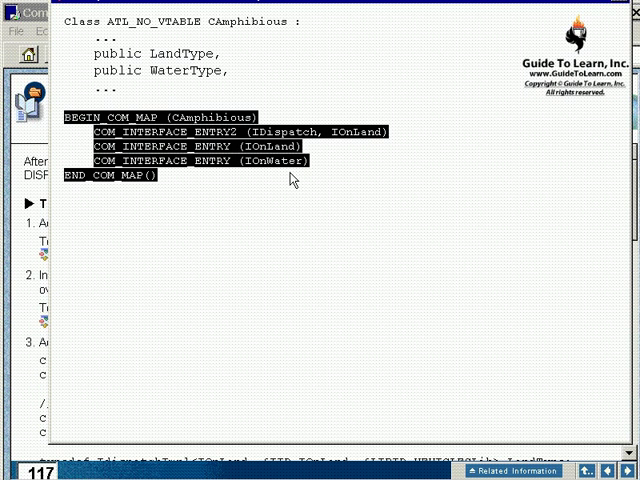
{"action": "mouse_move", "coordinate": [372, 208]}
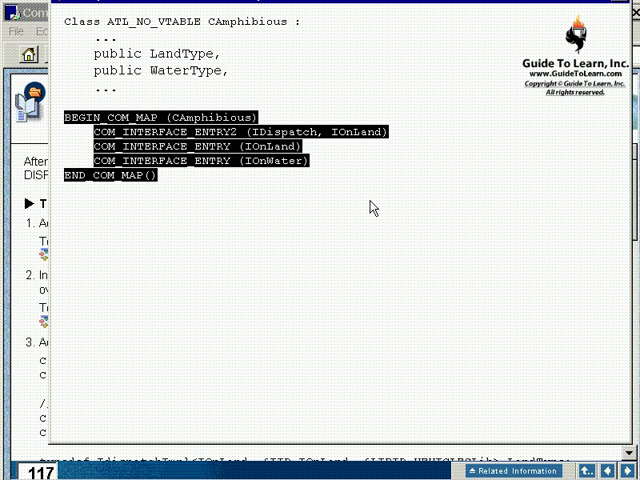
- Highlight the IOnLand and IOnWater interface entries in the COM map
{"action": "left_click", "coordinate": [224, 164]}
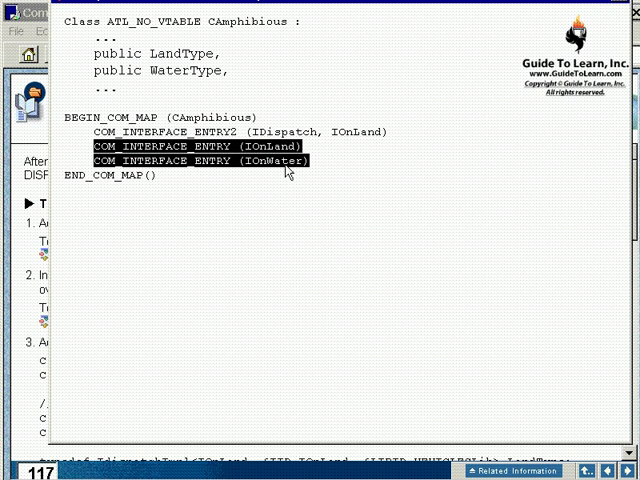
{"action": "mouse_move", "coordinate": [288, 212]}
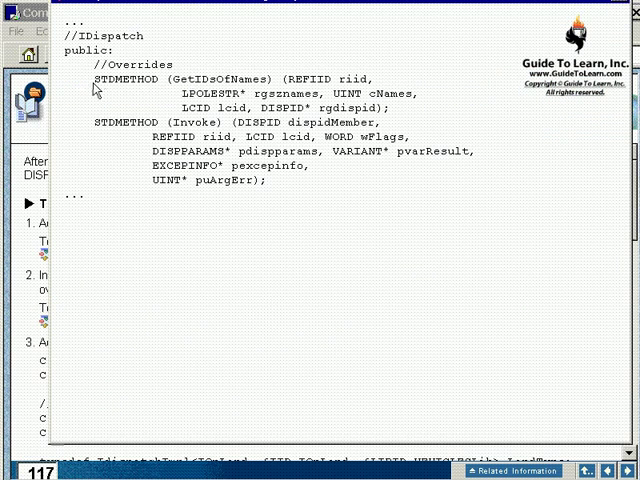
- Return from the sample code to page 117 and bring the GetIDsOfNames implementation into view
{"action": "left_click_drag", "start_coordinate": [96, 120], "coordinate": [264, 180]}
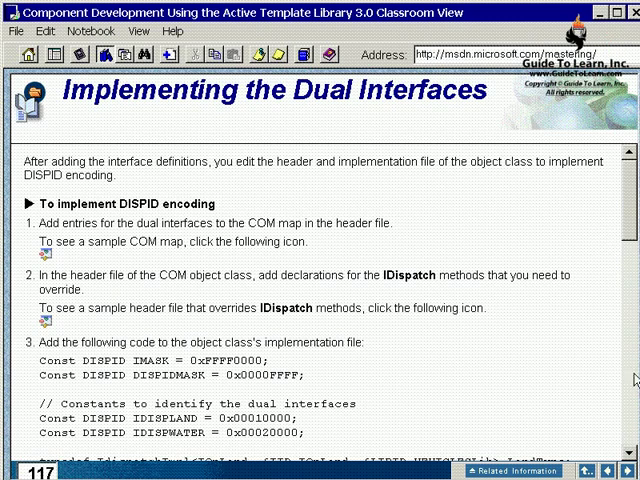
{"action": "scroll", "scroll_direction": "down", "scroll_amount": 3}
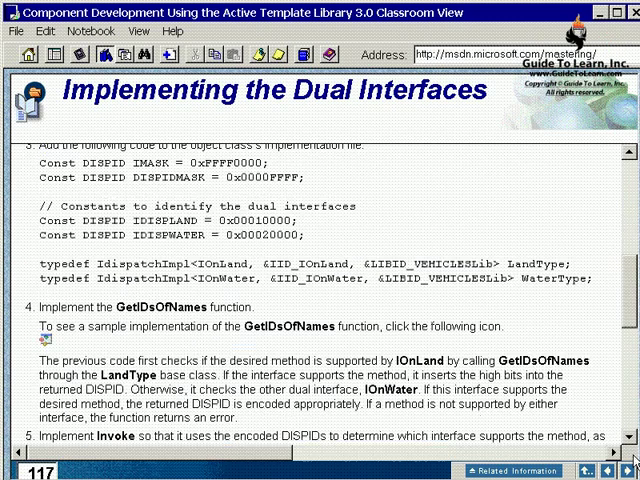
{"action": "scroll", "scroll_direction": "down", "scroll_amount": 3}
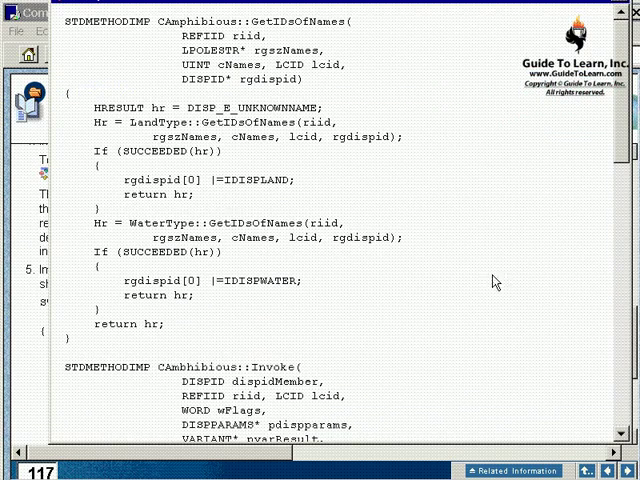
{"action": "mouse_move", "coordinate": [622, 372]}
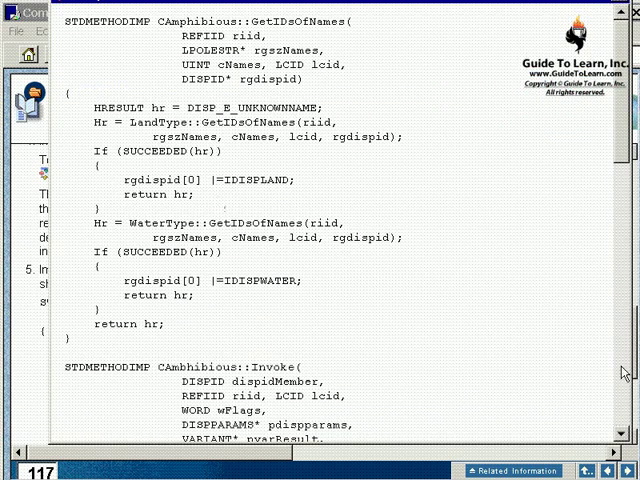
{"action": "mouse_move", "coordinate": [348, 332]}
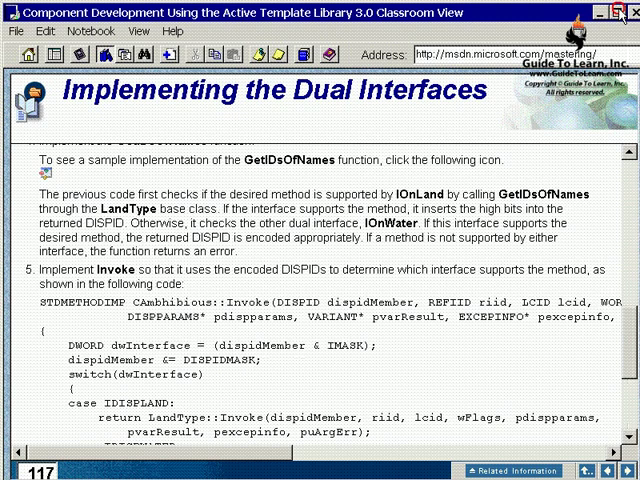
- Scroll past the Visual Basic and Visual C++ code to the scripting client example for Amphibious
{"action": "scroll", "scroll_direction": "down", "scroll_amount": 3}
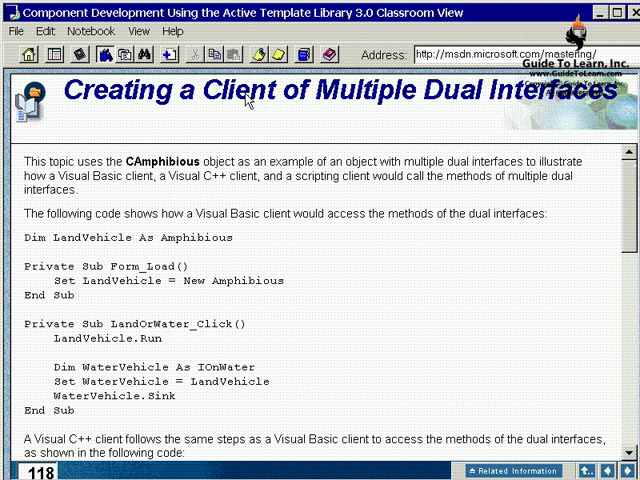
{"action": "mouse_move", "coordinate": [338, 390]}
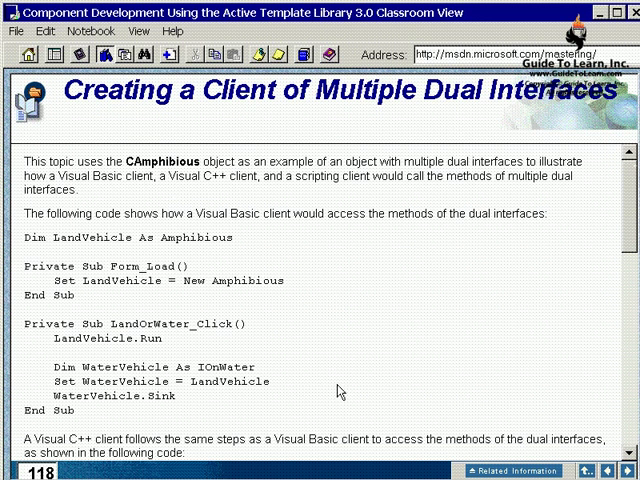
{"action": "mouse_move", "coordinate": [88, 348]}
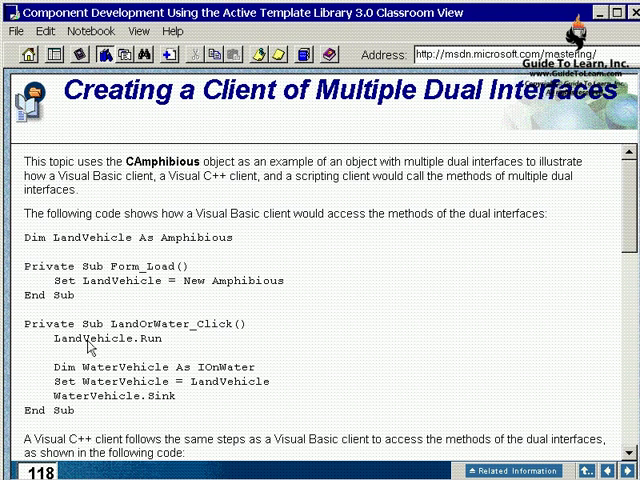
{"action": "mouse_move", "coordinate": [72, 378]}
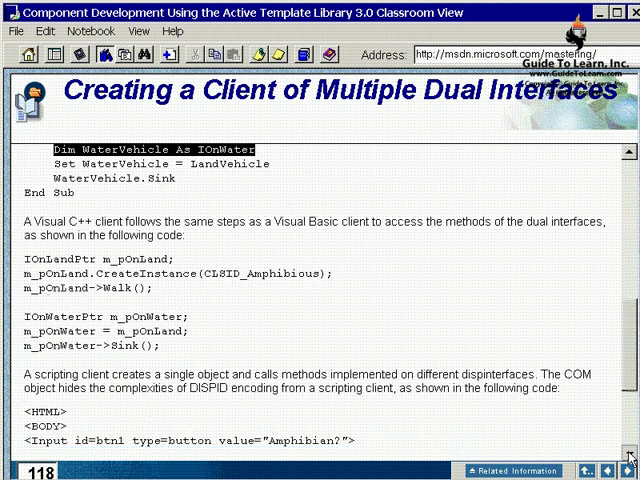
{"action": "scroll", "scroll_direction": "down", "scroll_amount": 3}
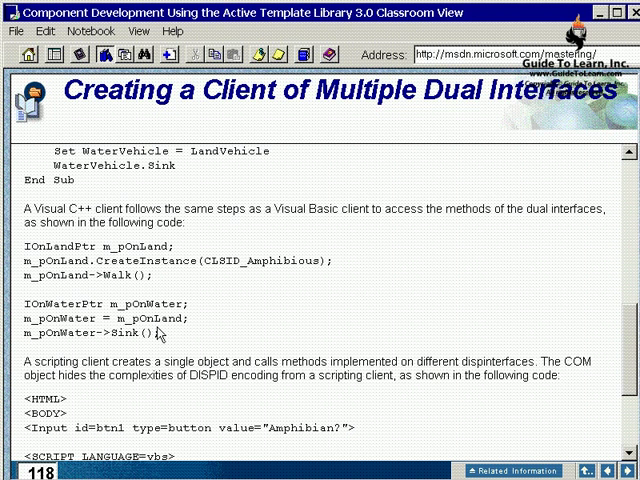
{"action": "mouse_move", "coordinate": [256, 284]}
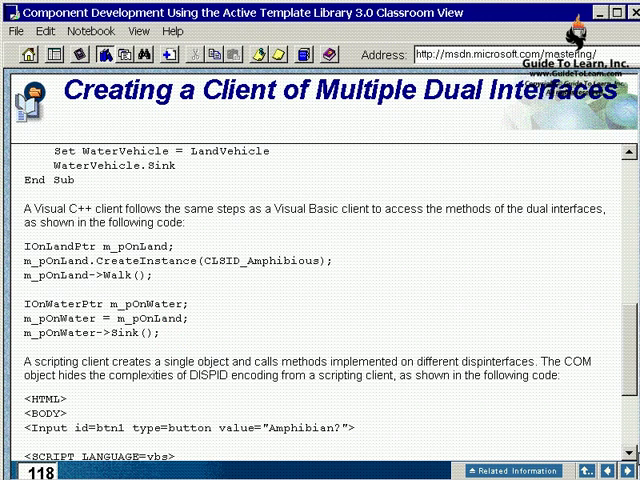
{"action": "scroll", "scroll_direction": "down", "scroll_amount": 3}
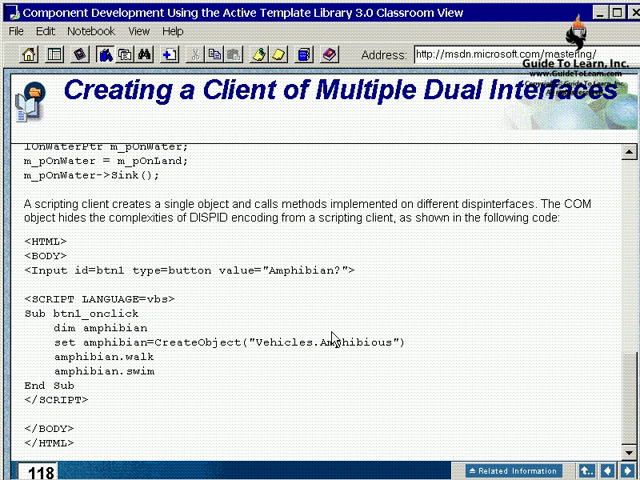
{"action": "mouse_move", "coordinate": [336, 338]}
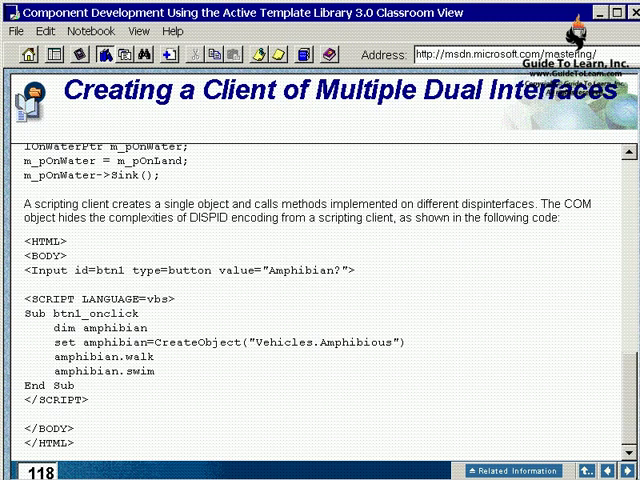
- Advance to page 119, Limitations of Multiple Dual Interfaces
{"action": "left_click", "coordinate": [624, 470]}
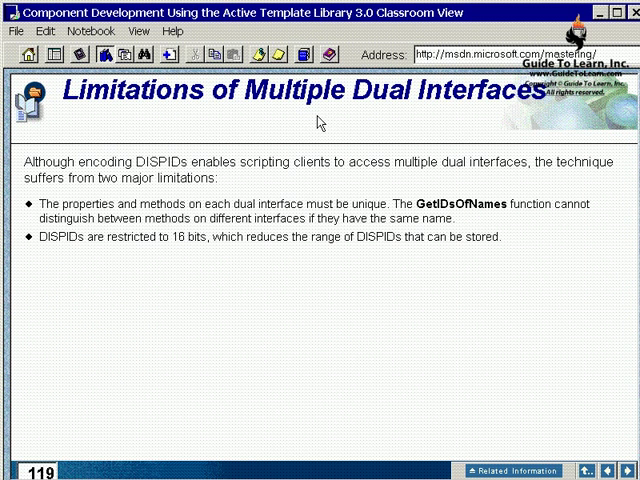
{"action": "mouse_move", "coordinate": [376, 132]}
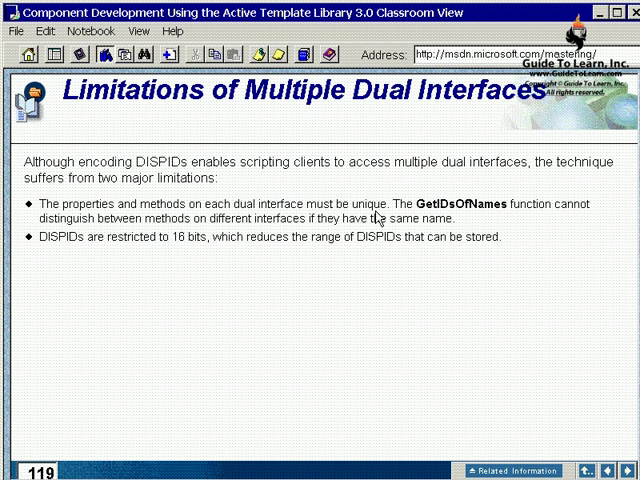
{"action": "mouse_move", "coordinate": [378, 216]}
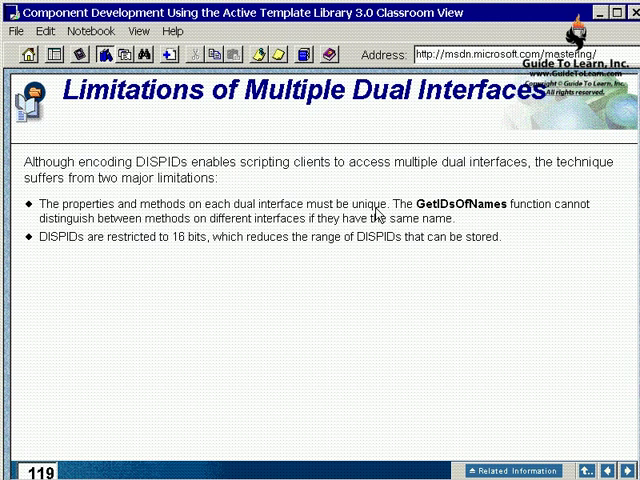
{"action": "mouse_move", "coordinate": [378, 214]}
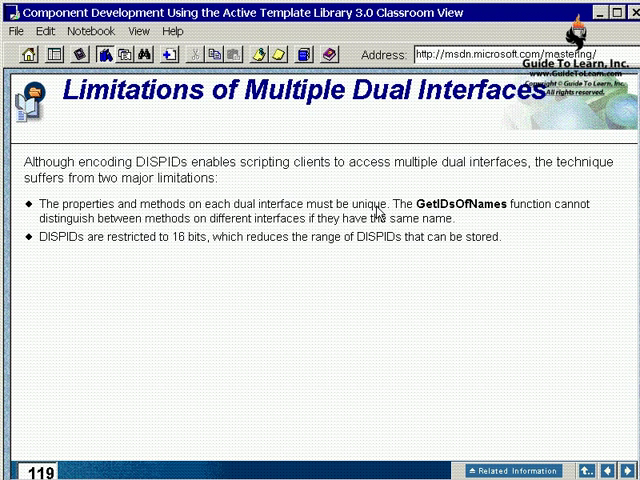
{"action": "mouse_move", "coordinate": [378, 212]}
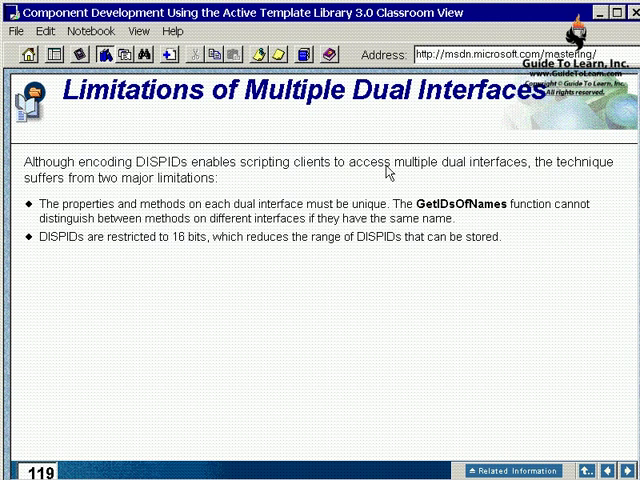
{"action": "mouse_move", "coordinate": [96, 244]}
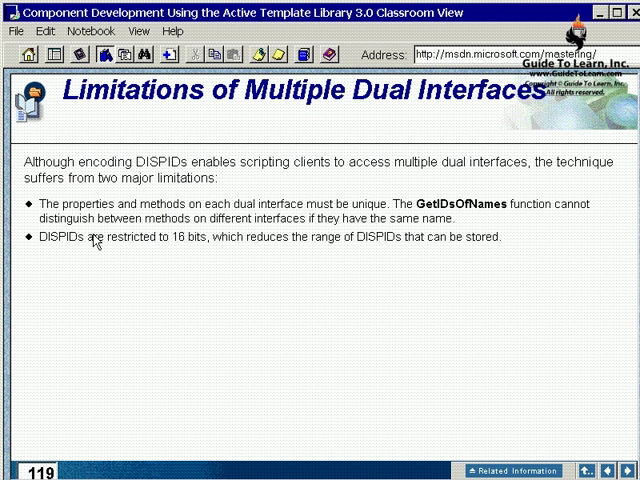
{"action": "mouse_move", "coordinate": [330, 232]}
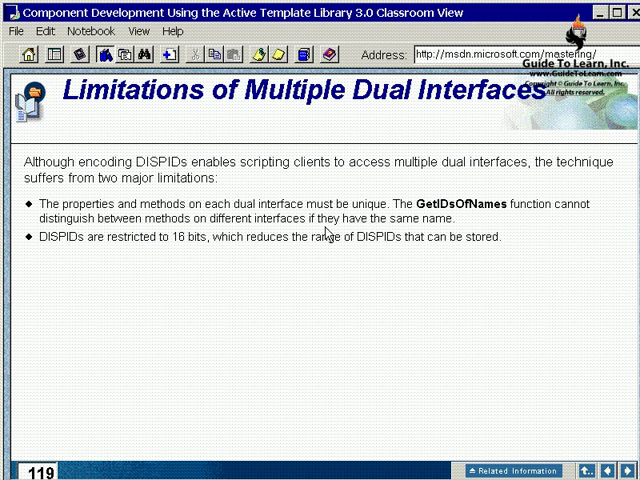
{"action": "mouse_move", "coordinate": [22, 258]}
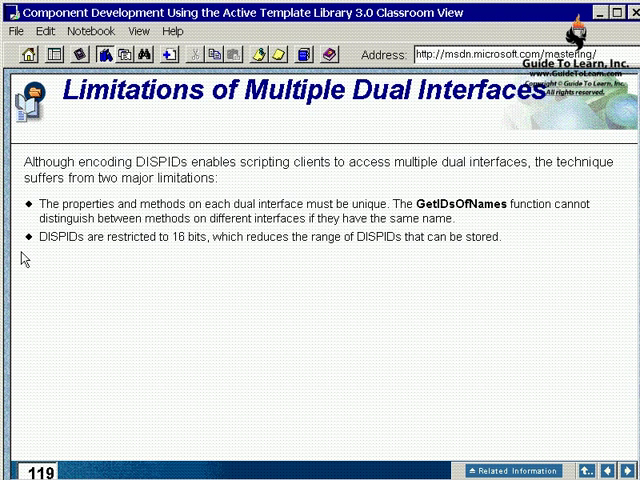
{"action": "mouse_move", "coordinate": [278, 260]}
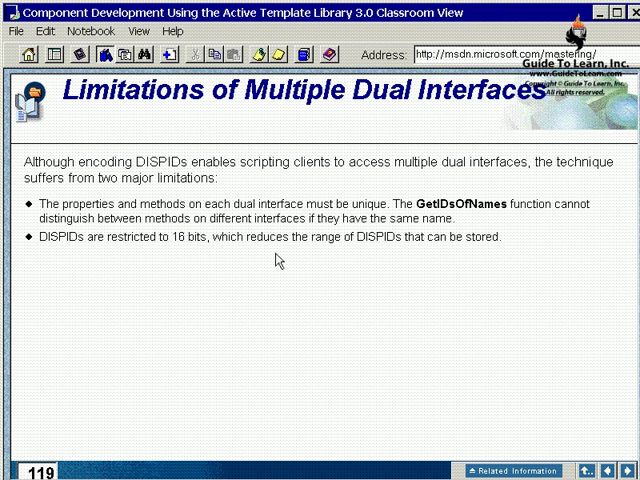
{"action": "mouse_move", "coordinate": [434, 260]}
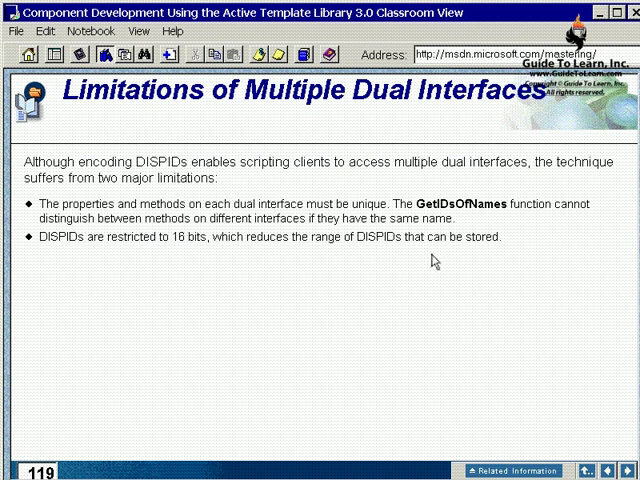
{"action": "mouse_move", "coordinate": [436, 264]}
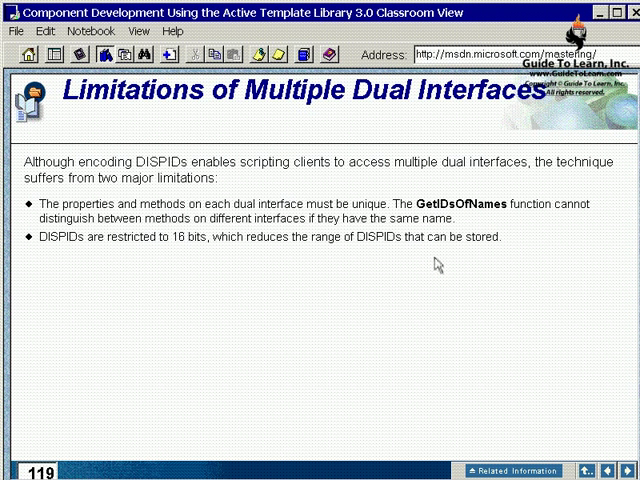
{"action": "mouse_move", "coordinate": [436, 266]}
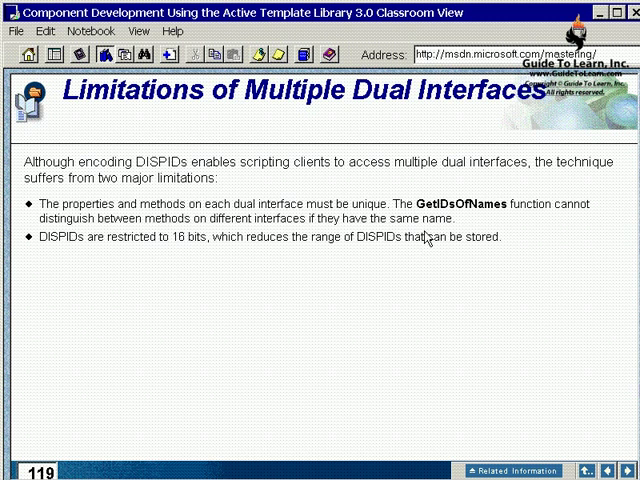
{"action": "mouse_move", "coordinate": [424, 238]}
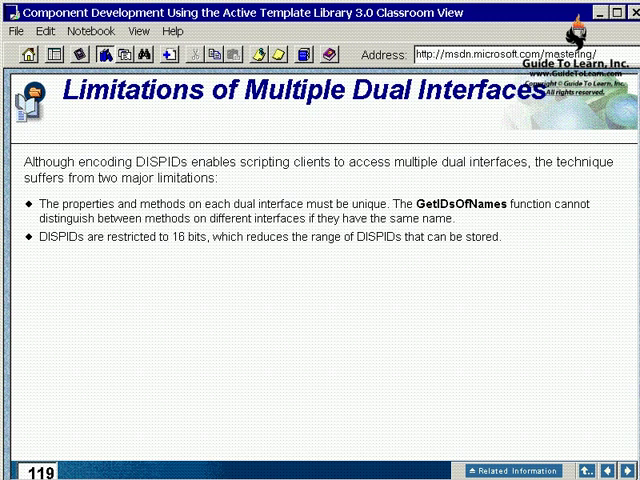